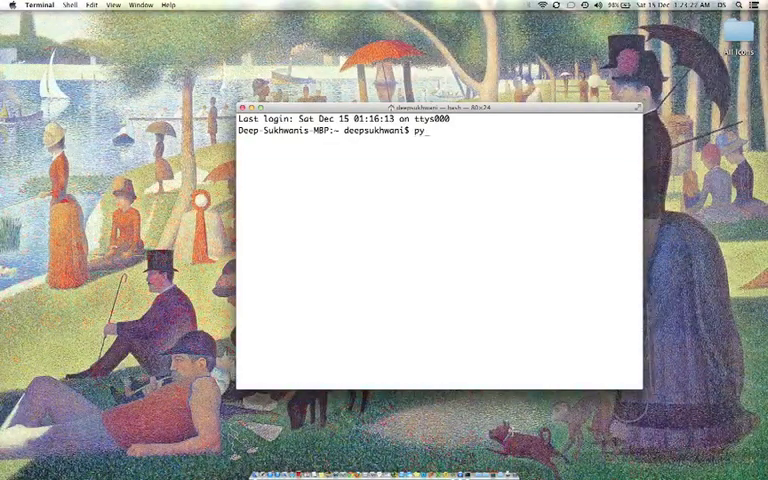
text(thon)
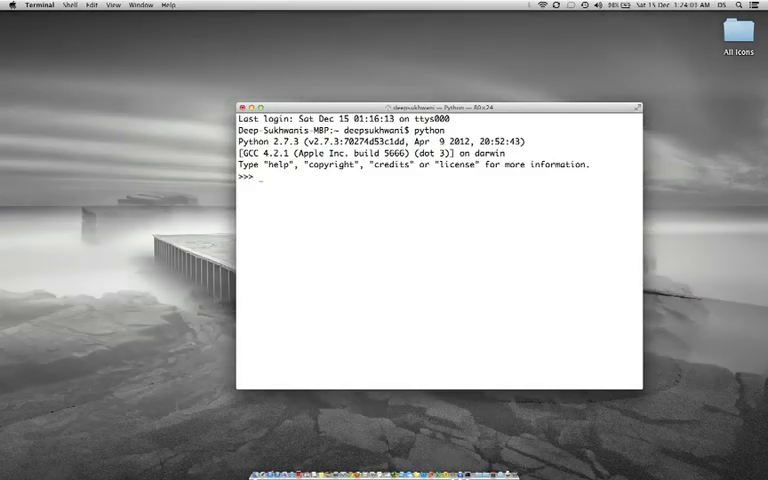
text(pro)
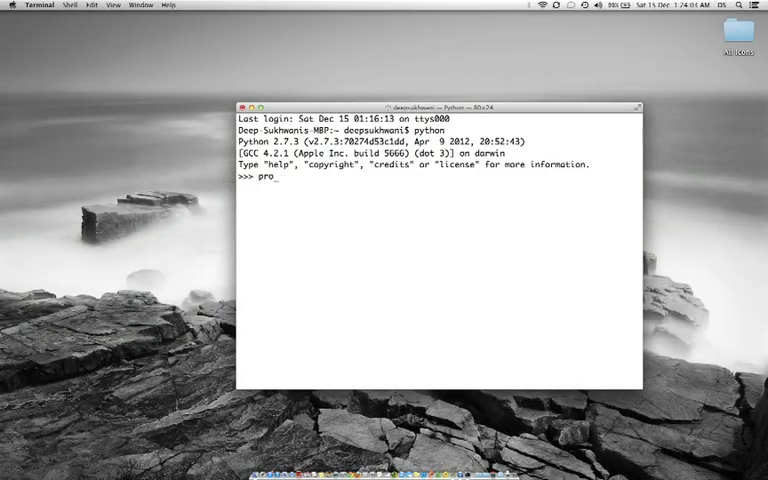
text(int)
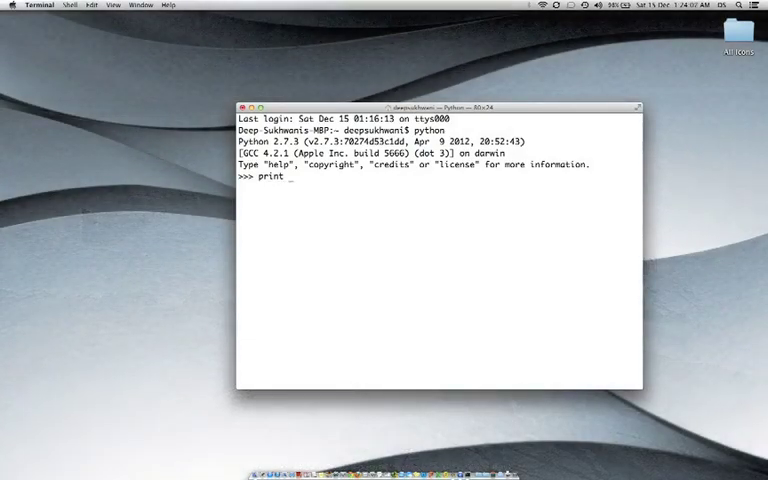
text('Dee')
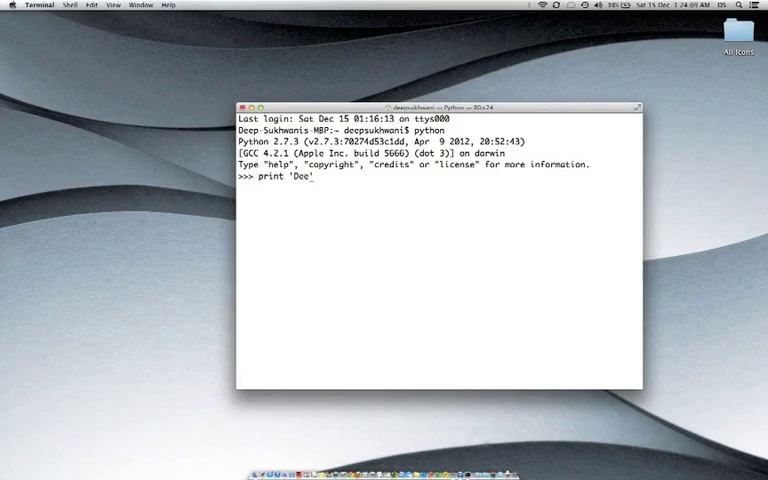